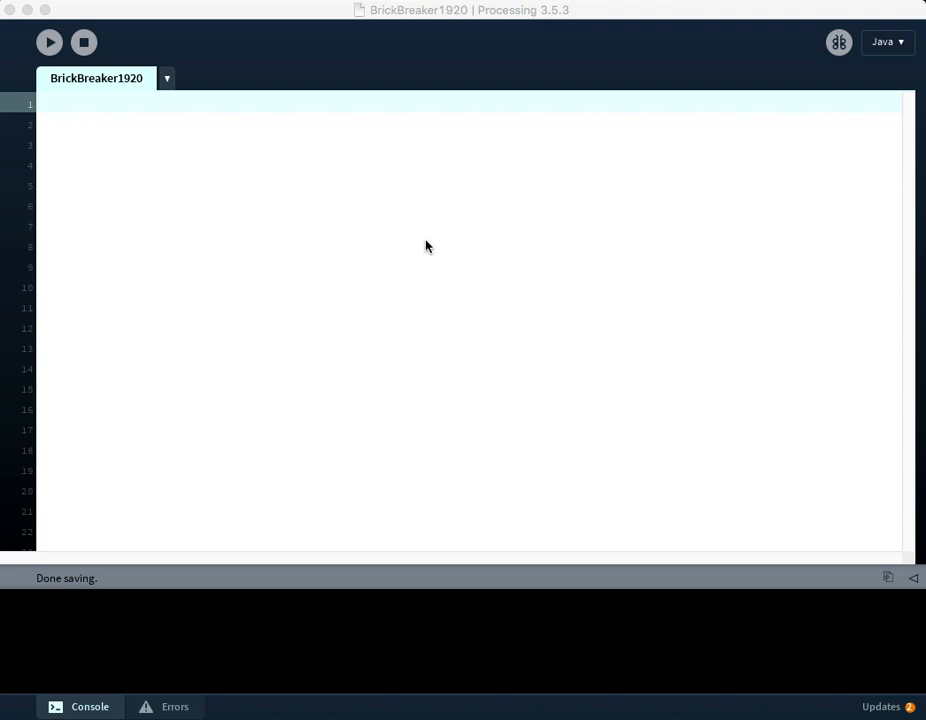
mouse_move(392, 248)
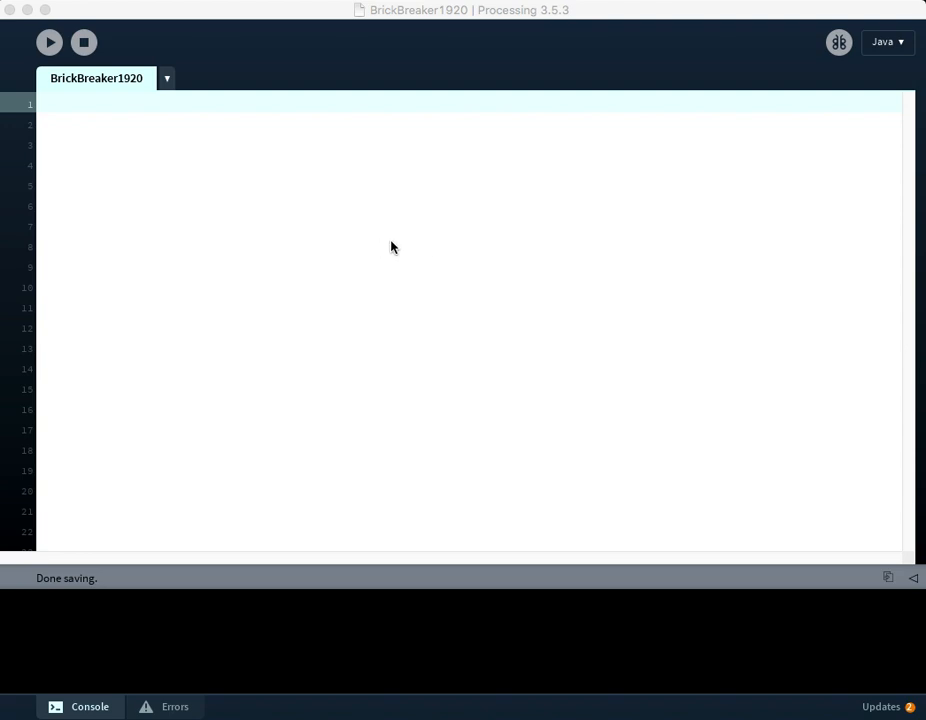
mouse_move(160, 28)
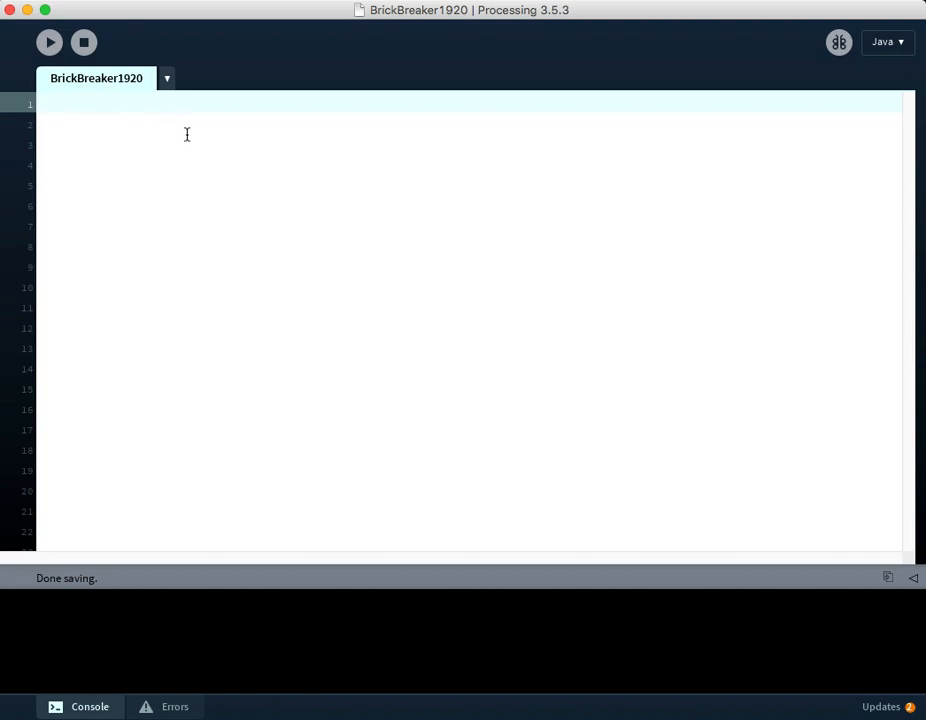
mouse_move(166, 148)
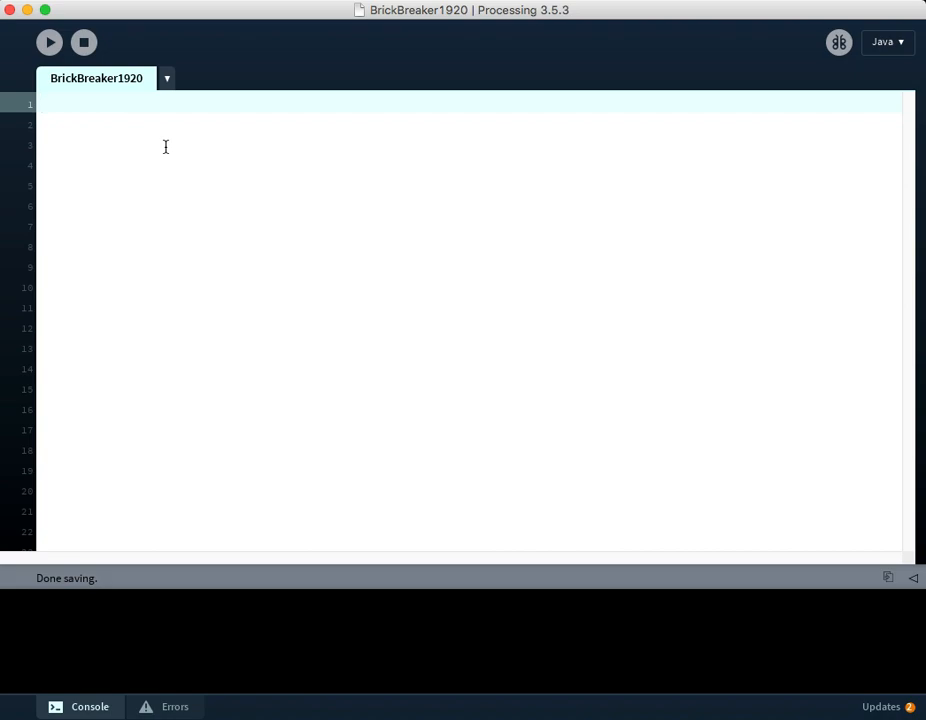
mouse_move(140, 152)
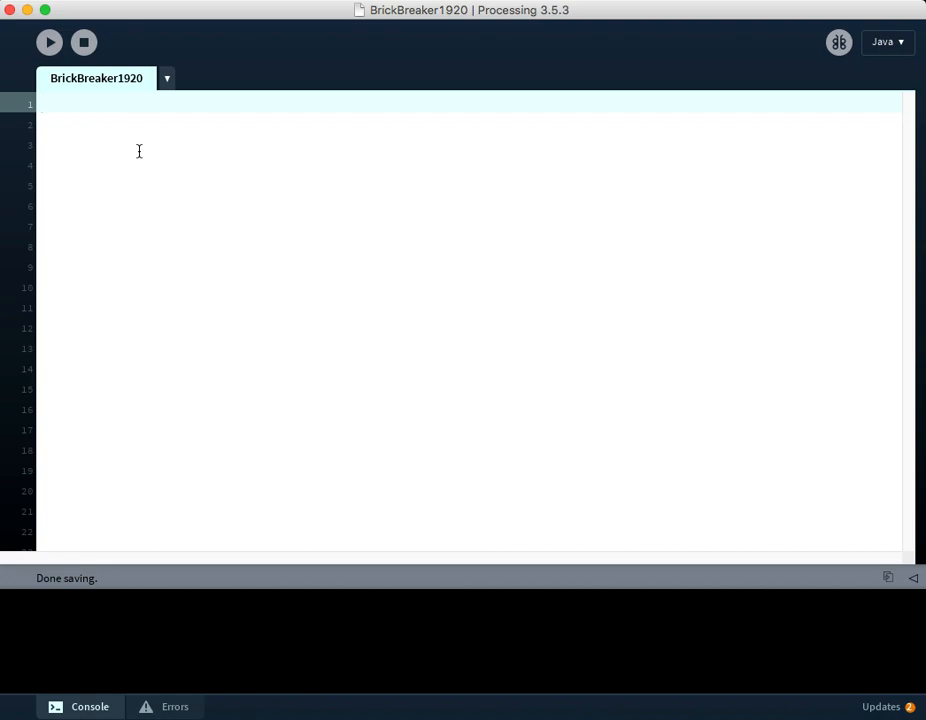
Begin the first line of the empty sketch with the word void
type("void")
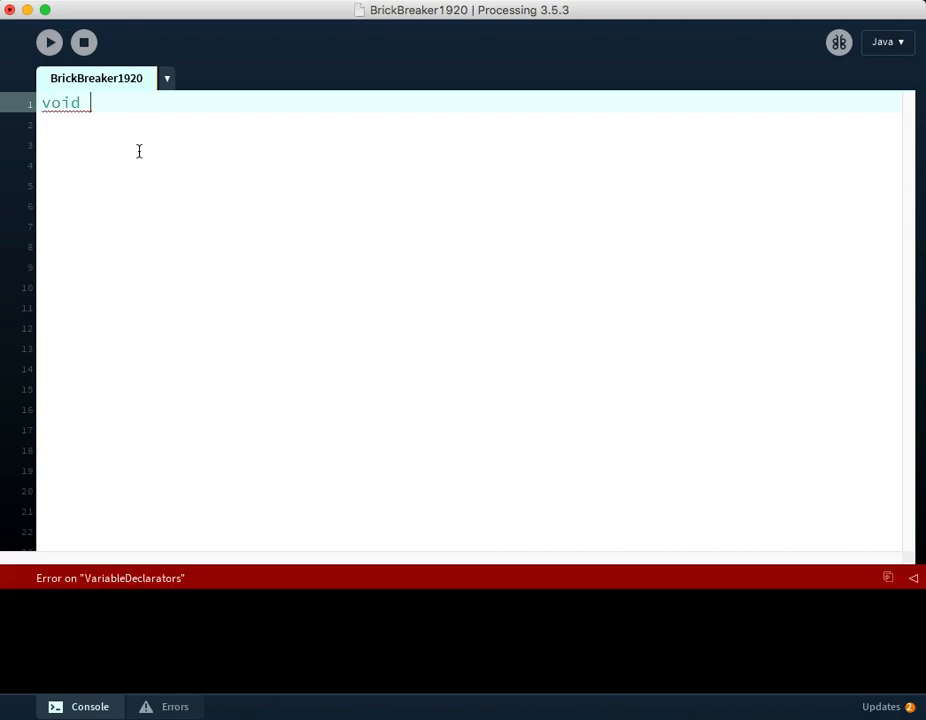
Complete an empty void setup() function and leave a blank line above it for a comment
type("set")
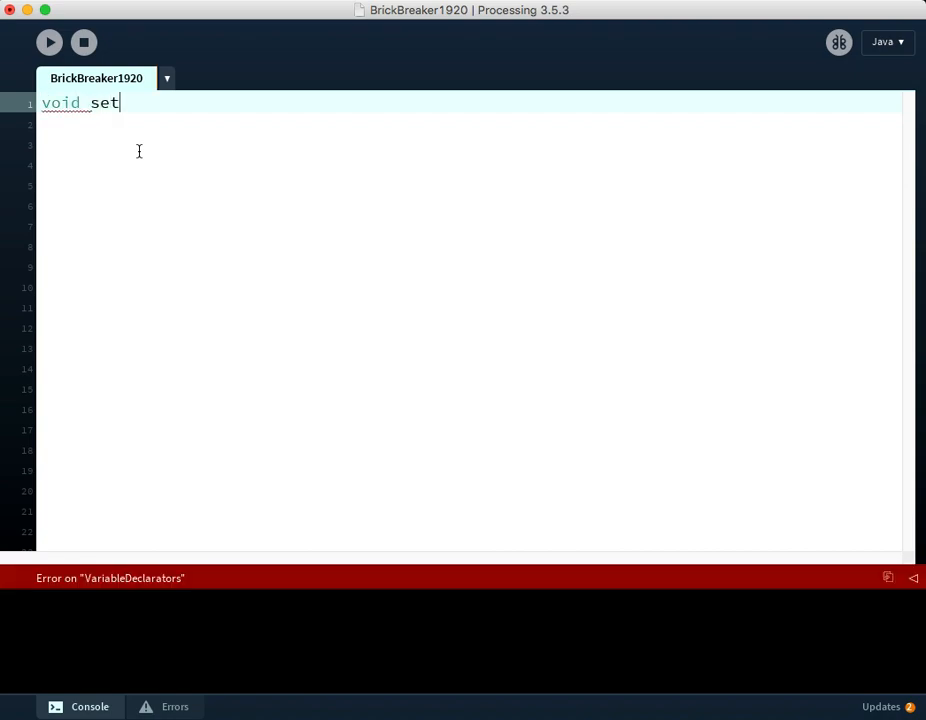
type("up()")
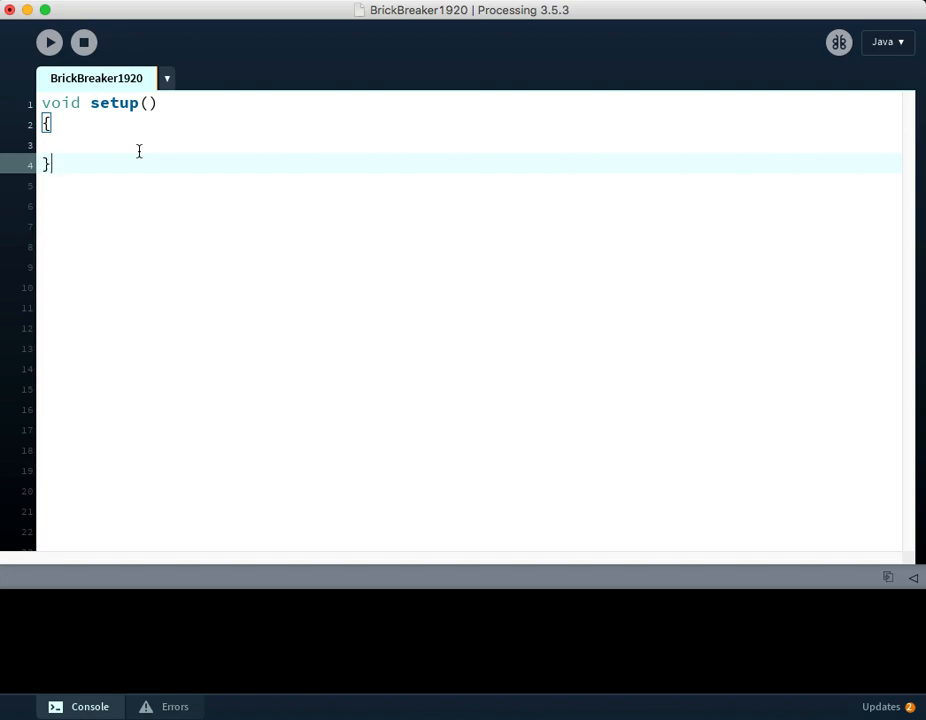
key("Enter")
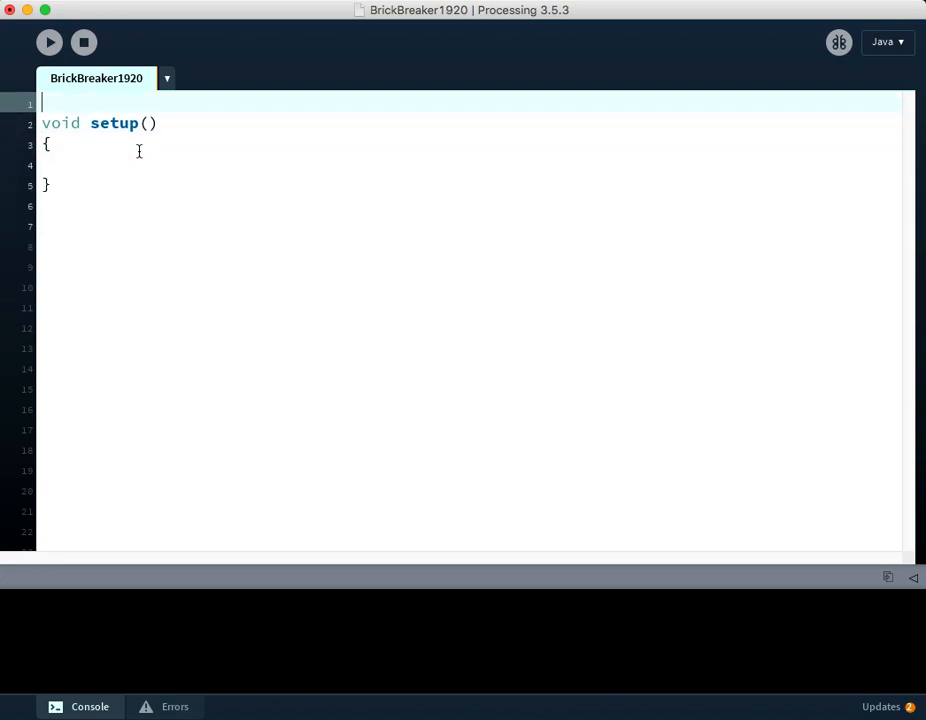
Comment setup() as '// runs 1 time at beginning of program'
type("// ru")
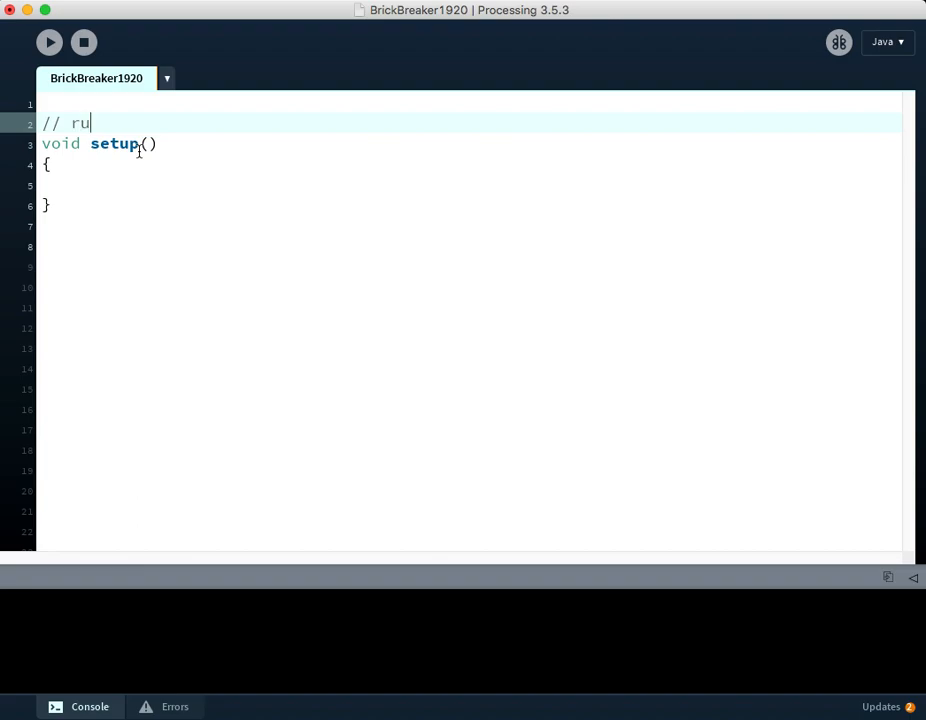
type("ns 1 time")
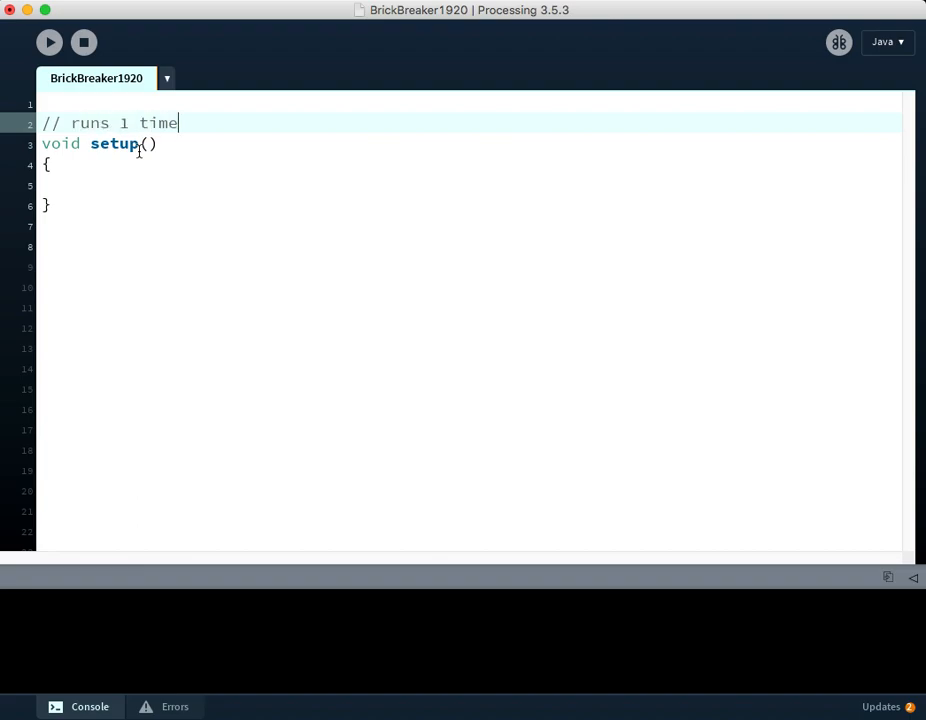
type("at beginn")
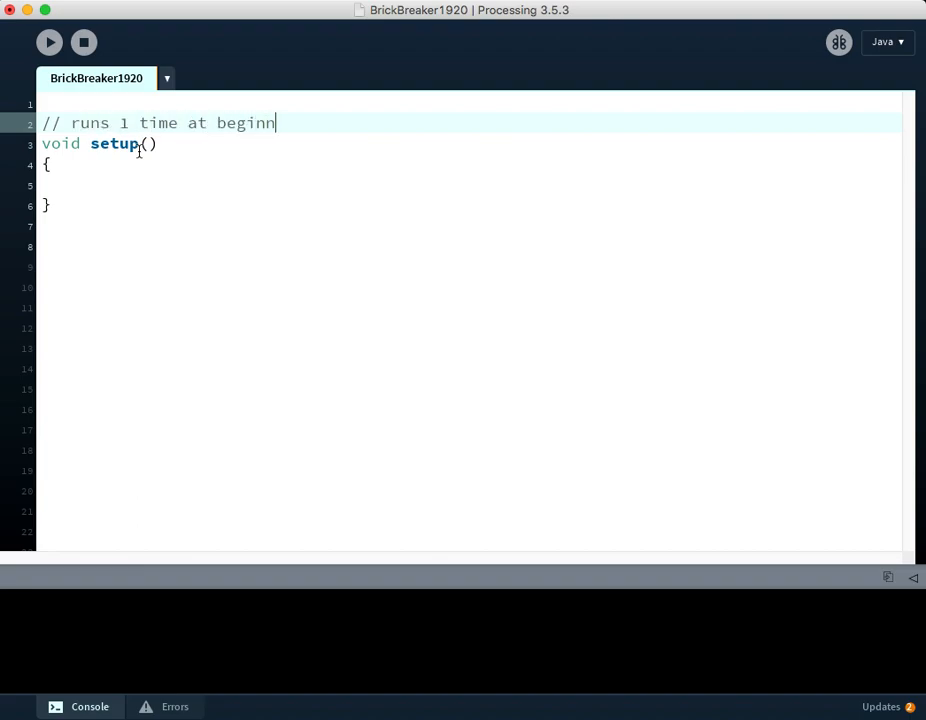
type("ing of program")
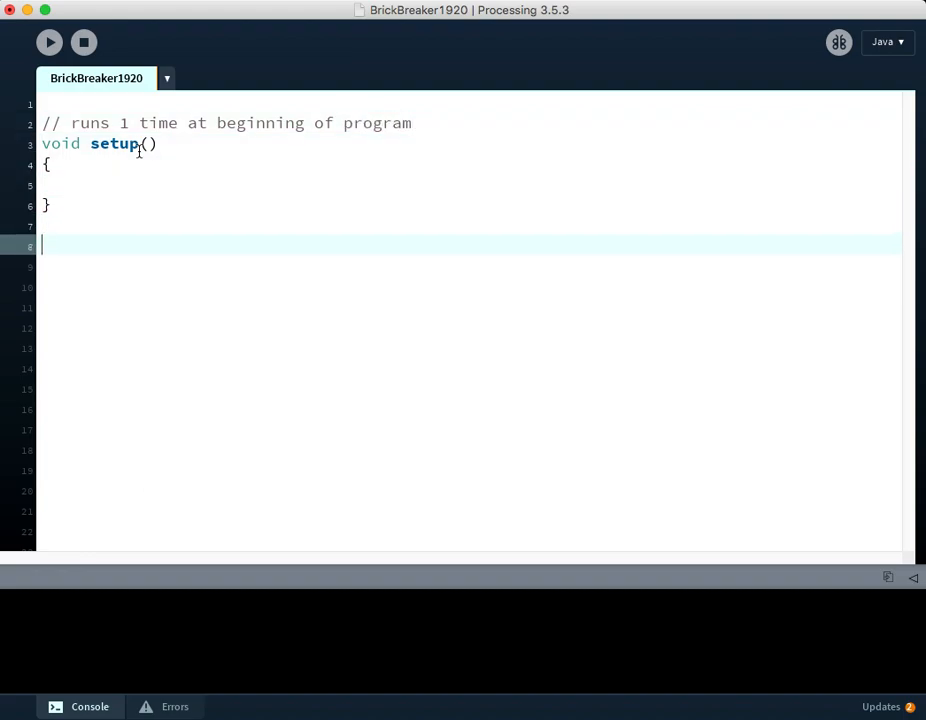
Add an empty void draw() under the comment '// main game loop, FPS = 60'
type("// m")
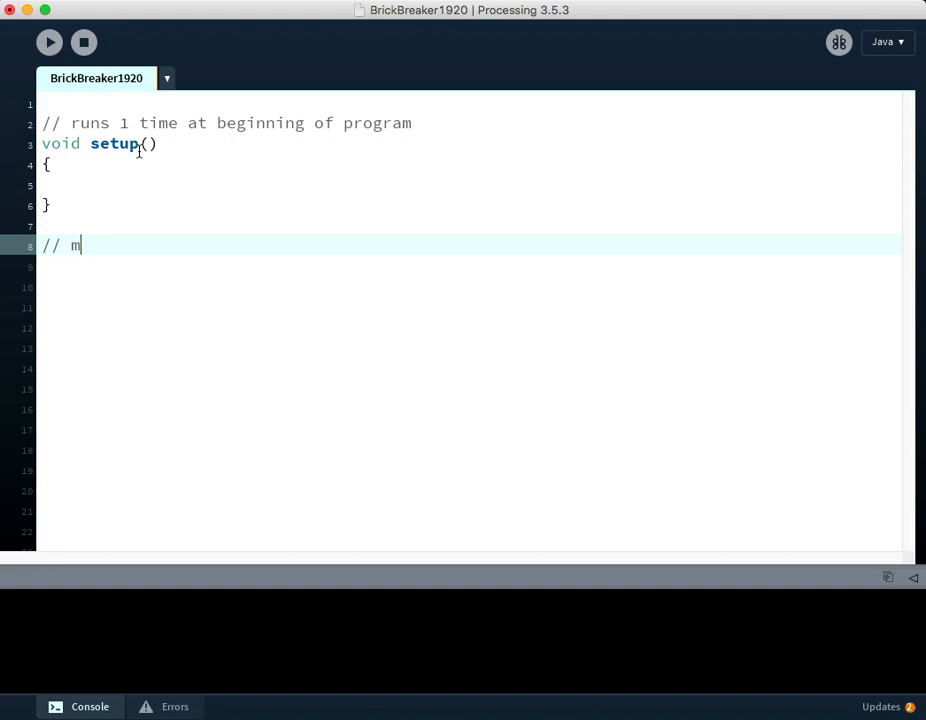
type("ain game lo")
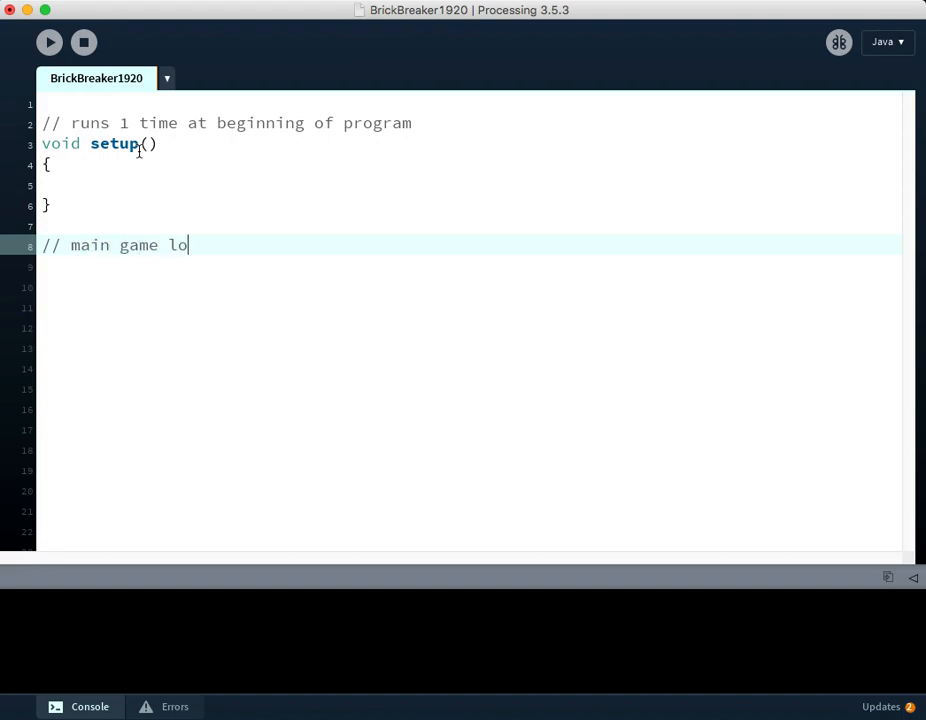
type("op")
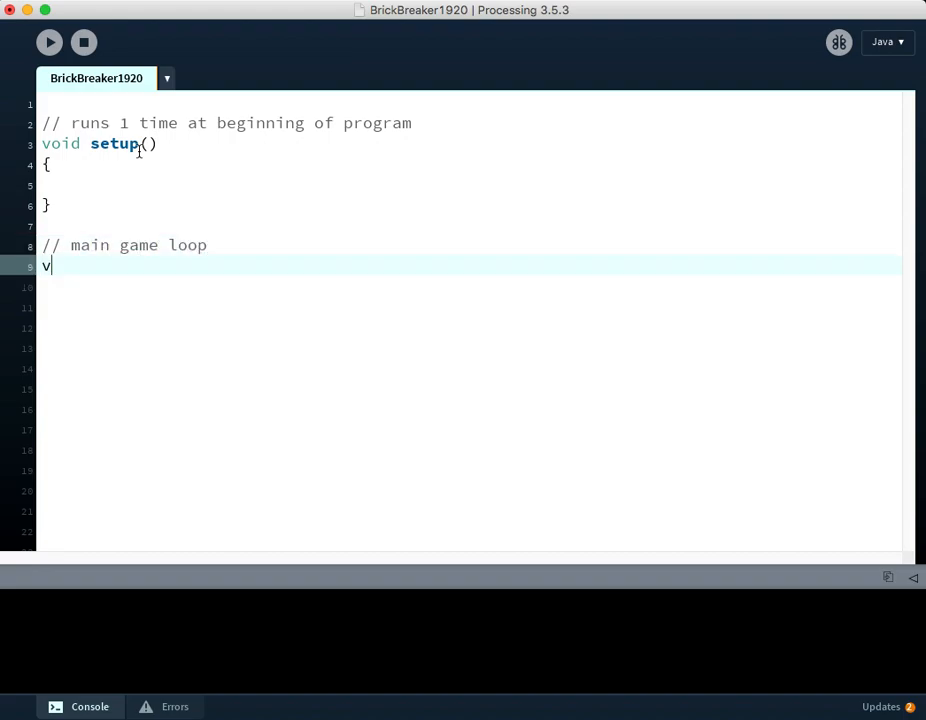
type("oid draw")
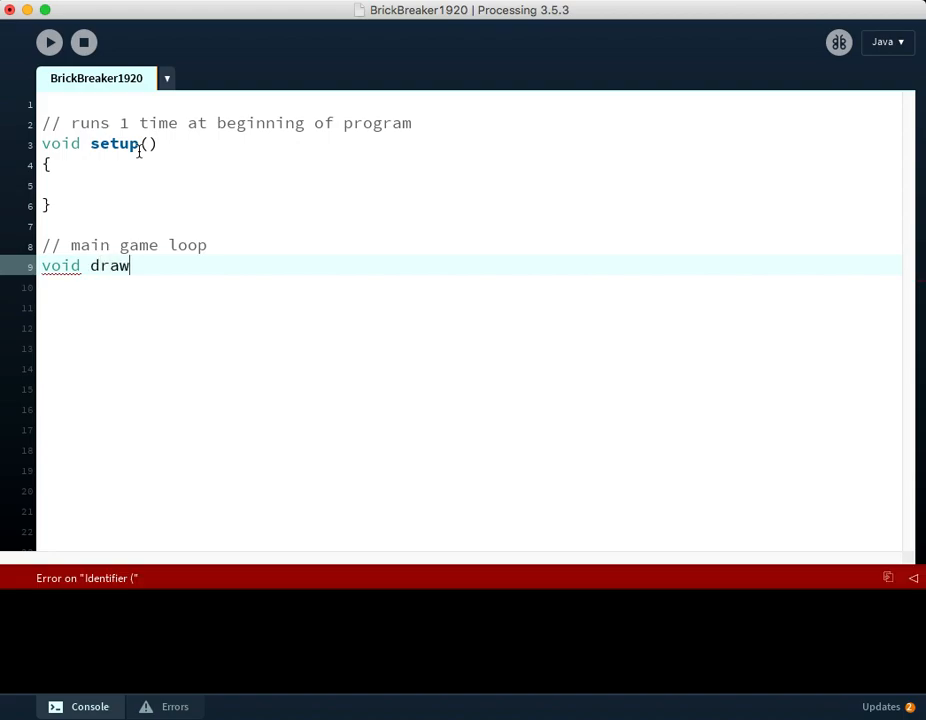
type("()")
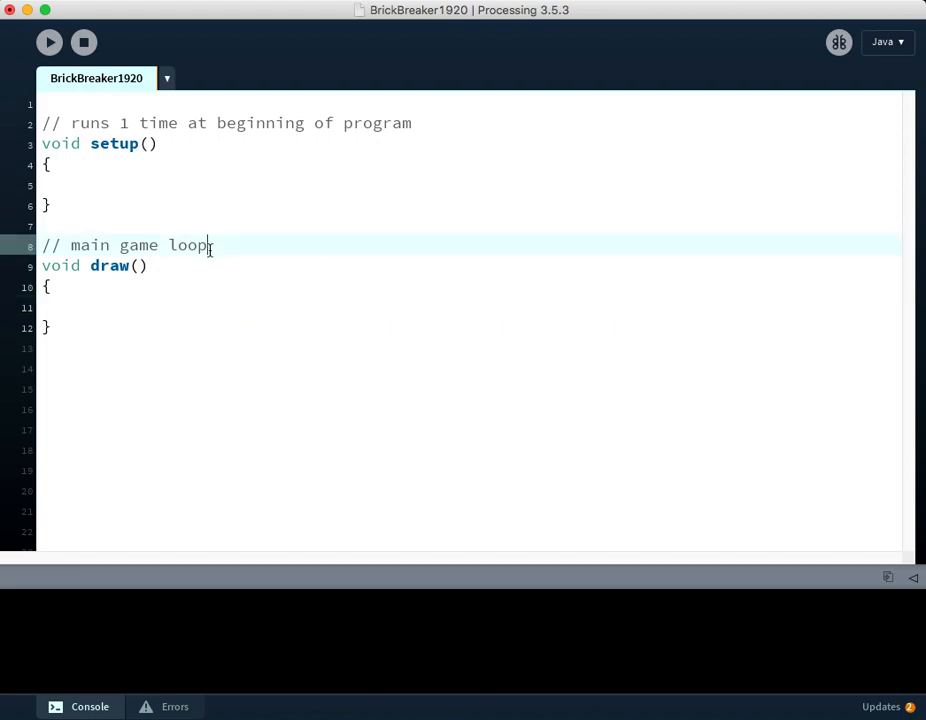
type(", FPS")
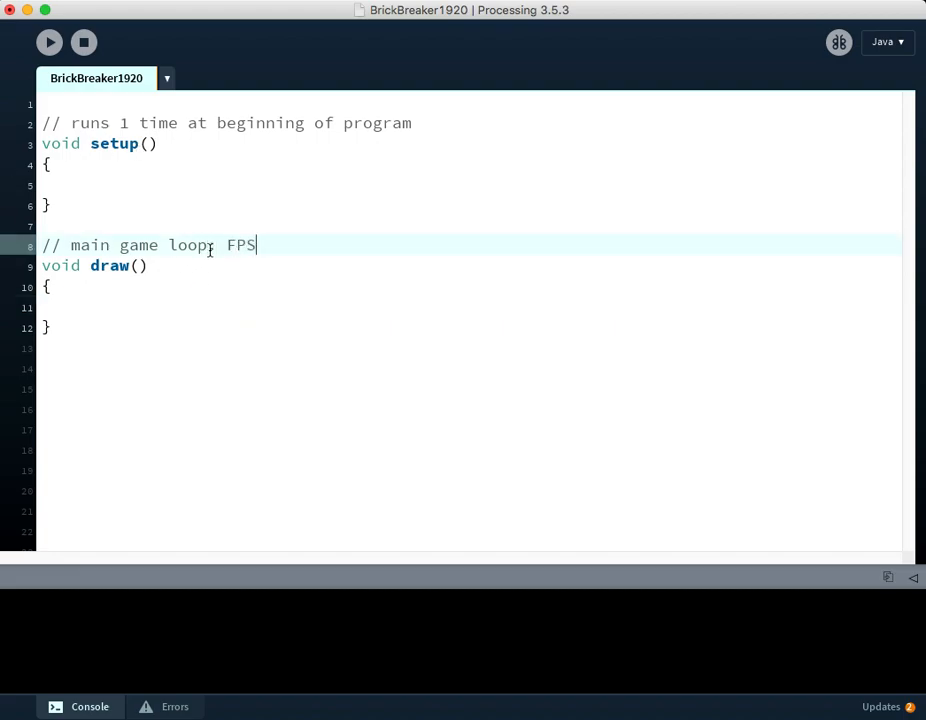
type("= 60")
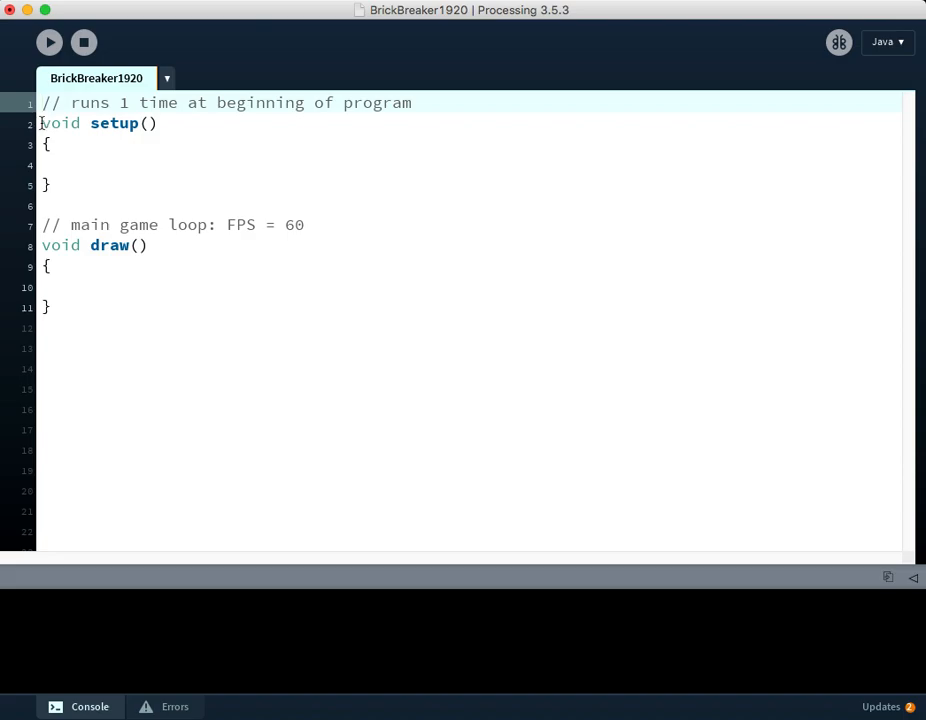
Select the setup and draw blocks to tidy their indentation
left_click_drag(42, 122, 84, 308)
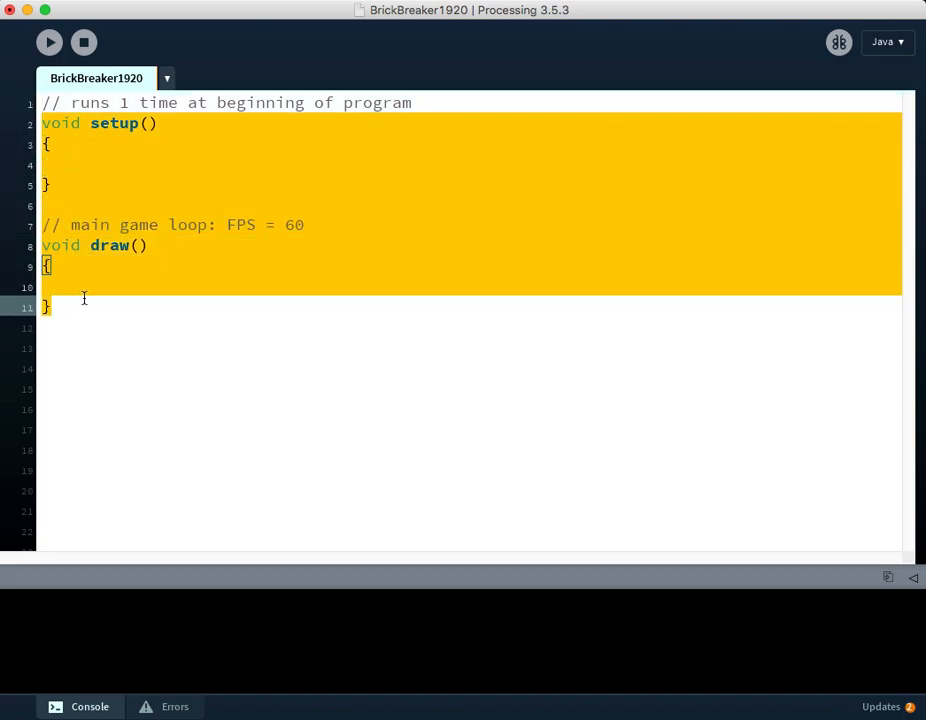
mouse_move(244, 188)
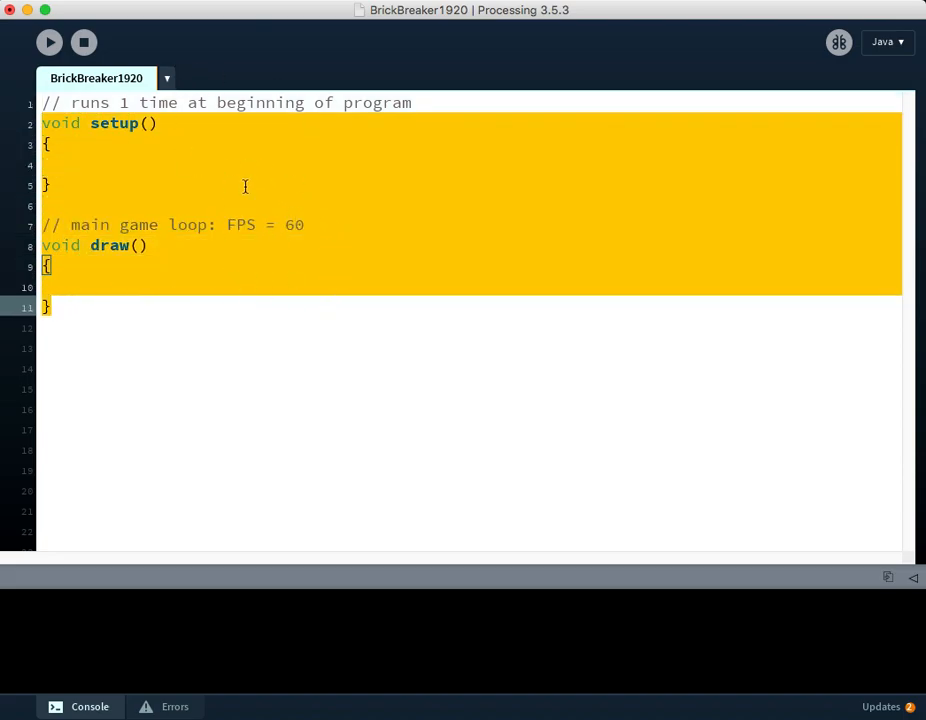
mouse_move(266, 204)
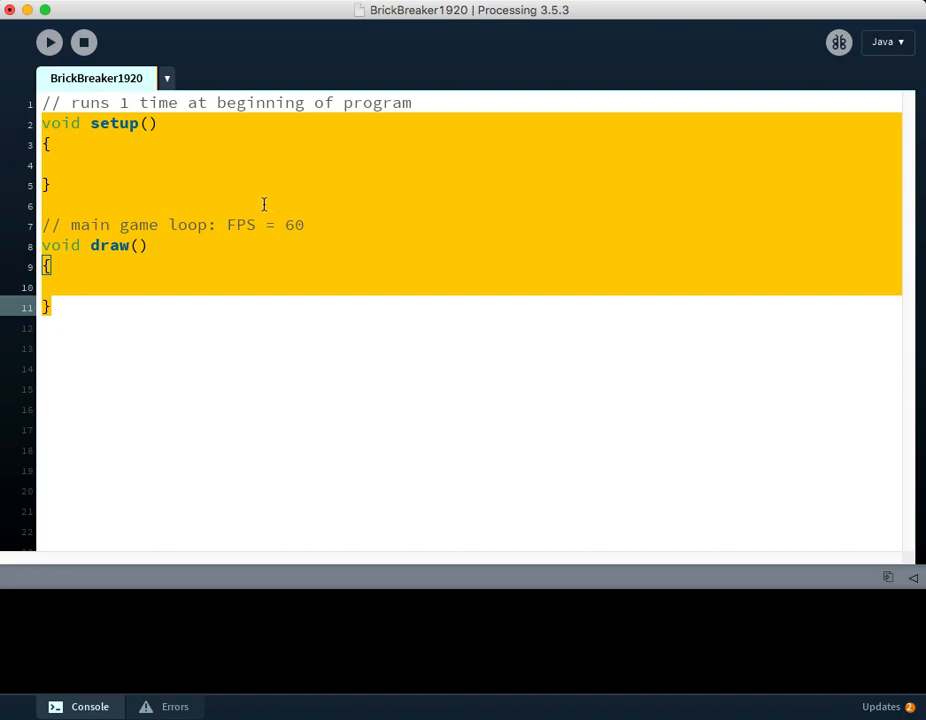
mouse_move(236, 210)
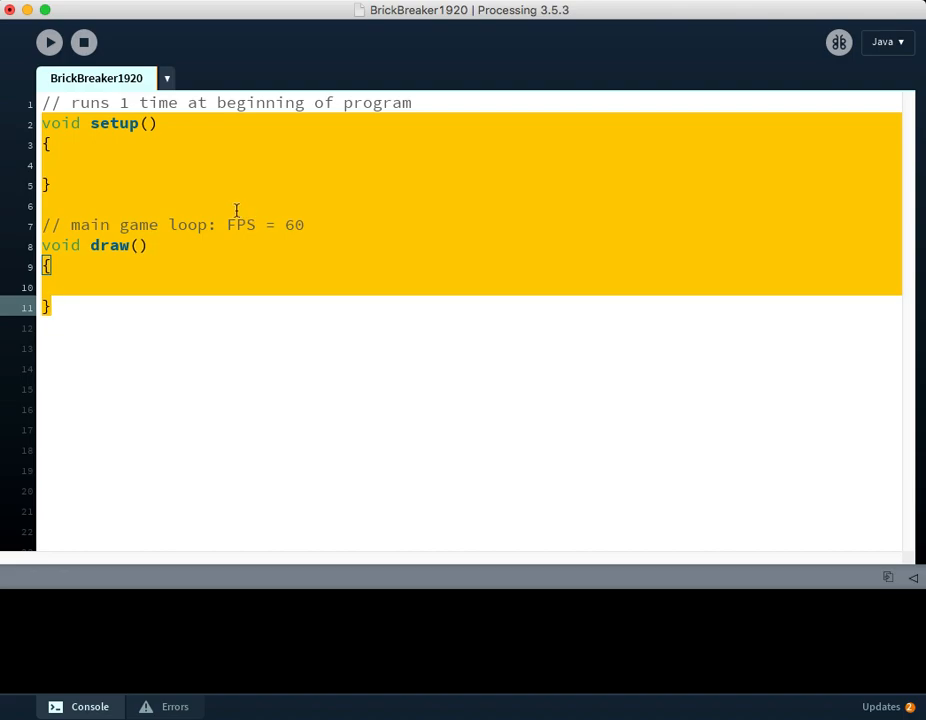
mouse_move(208, 212)
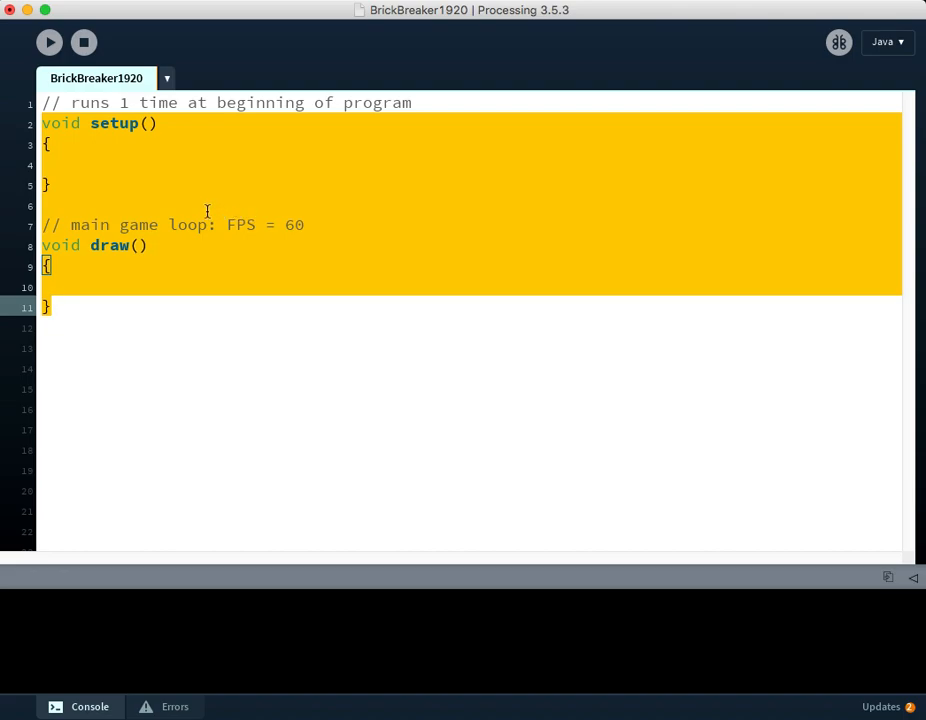
mouse_move(180, 220)
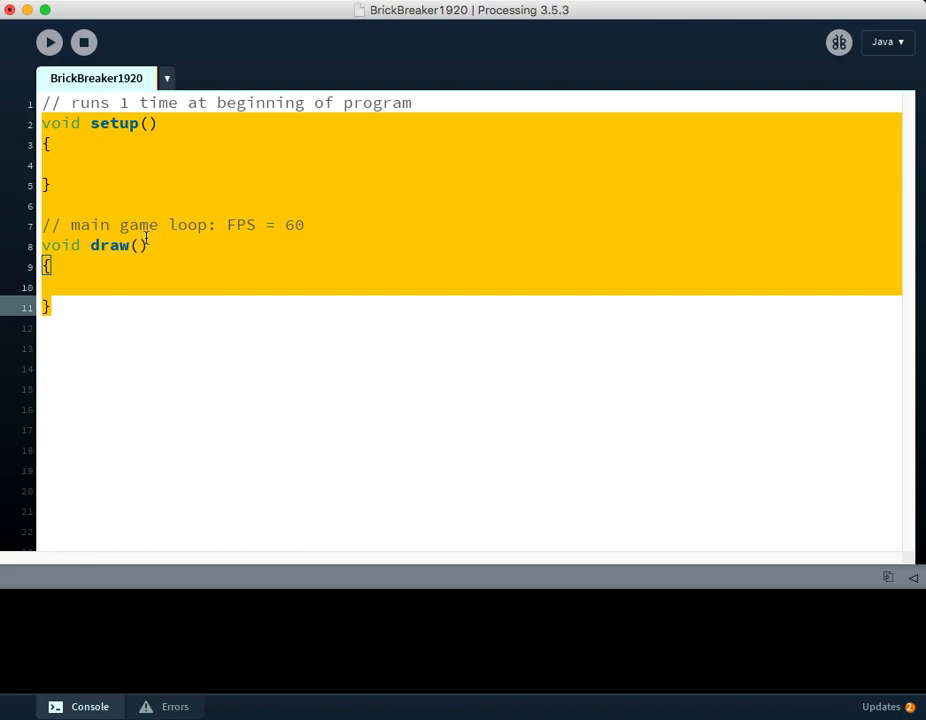
mouse_move(124, 280)
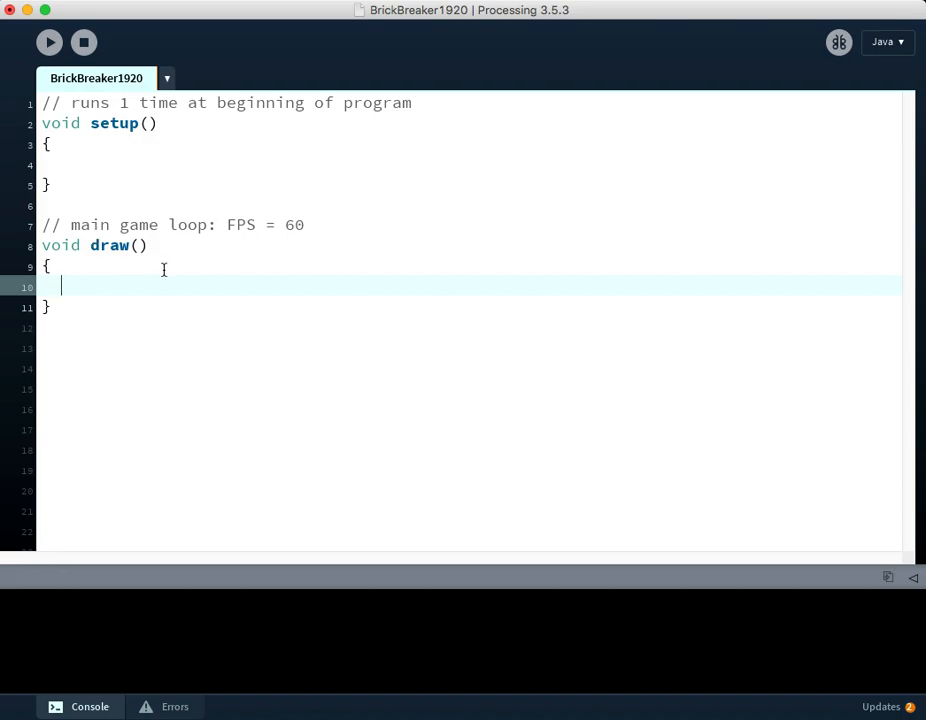
mouse_move(168, 268)
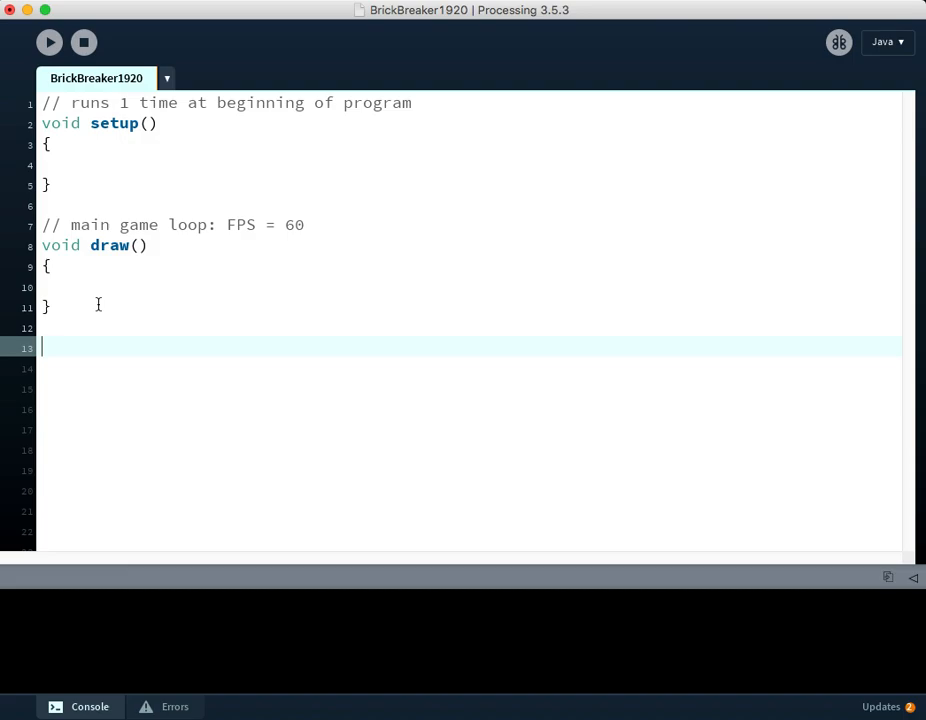
Write the comments '// makes changes' and '// display stuff to the screen' below draw
type("//")
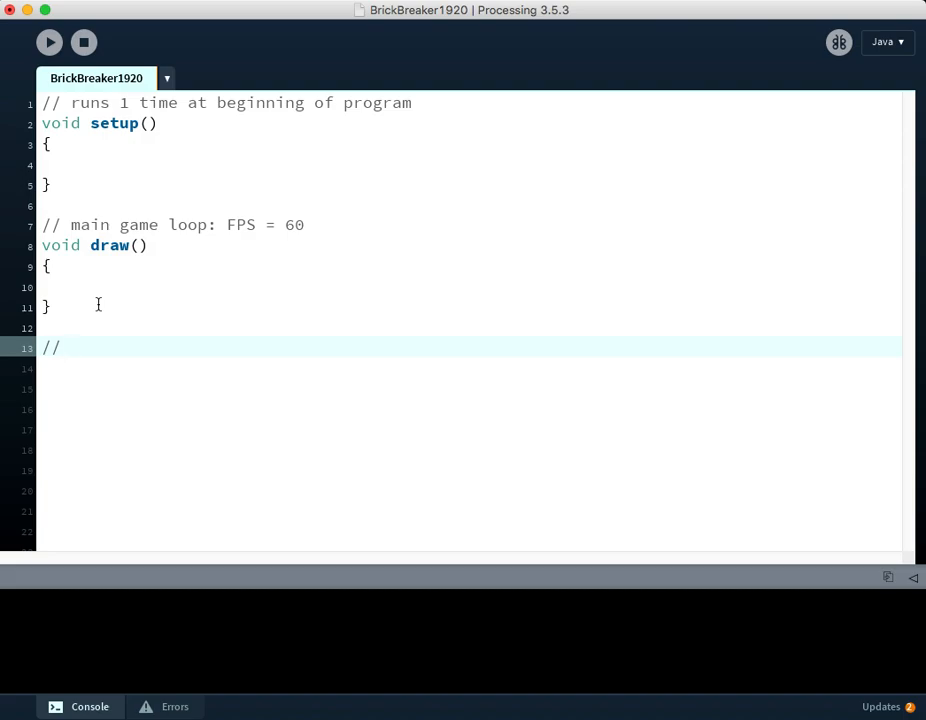
type("makes changes")
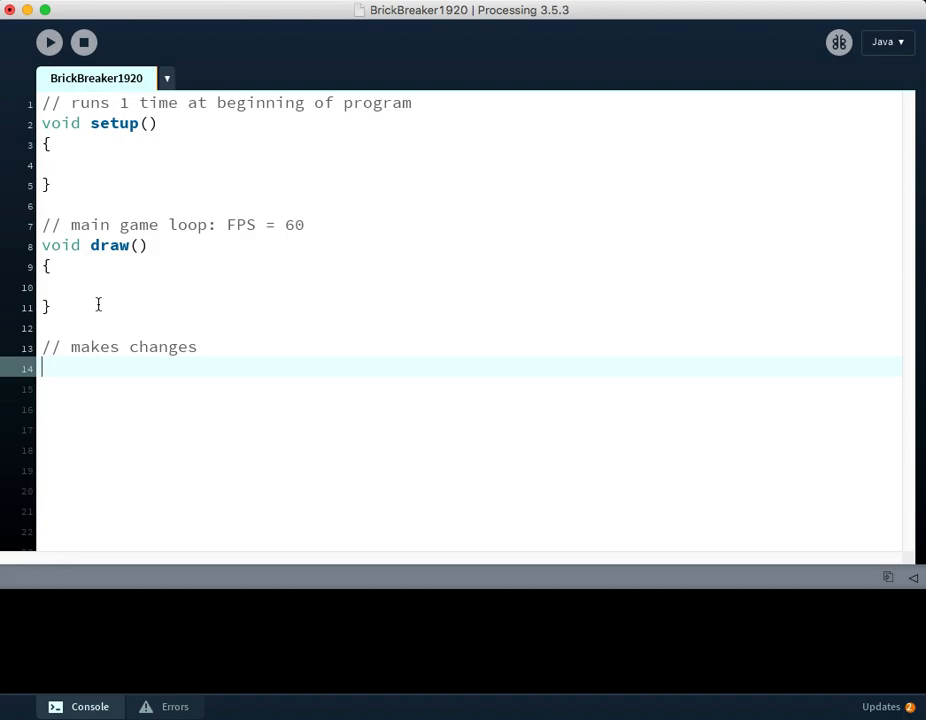
type("//")
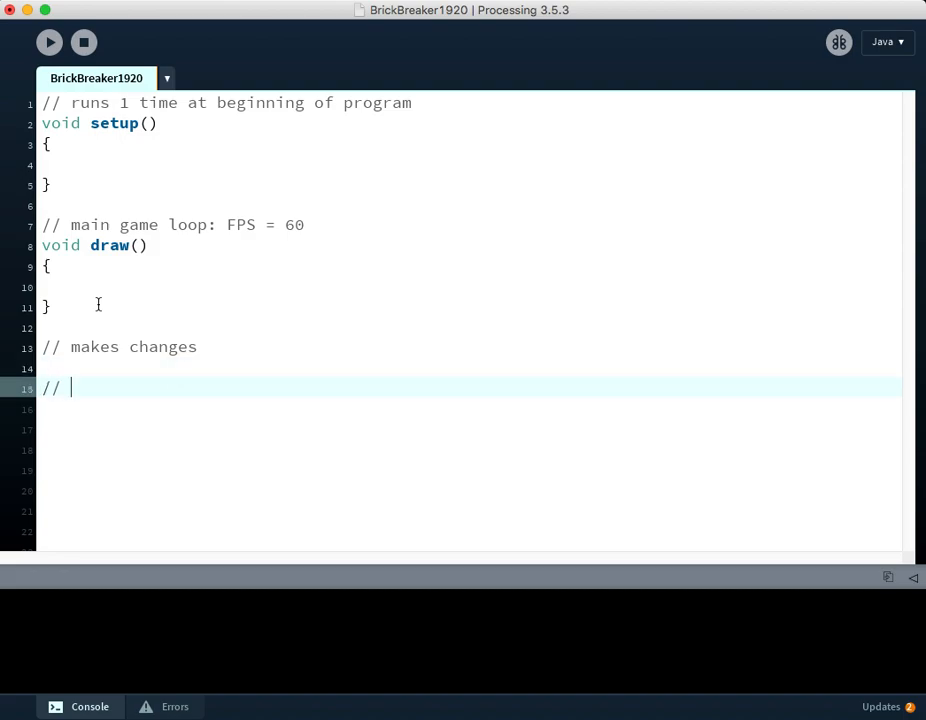
type("displa")
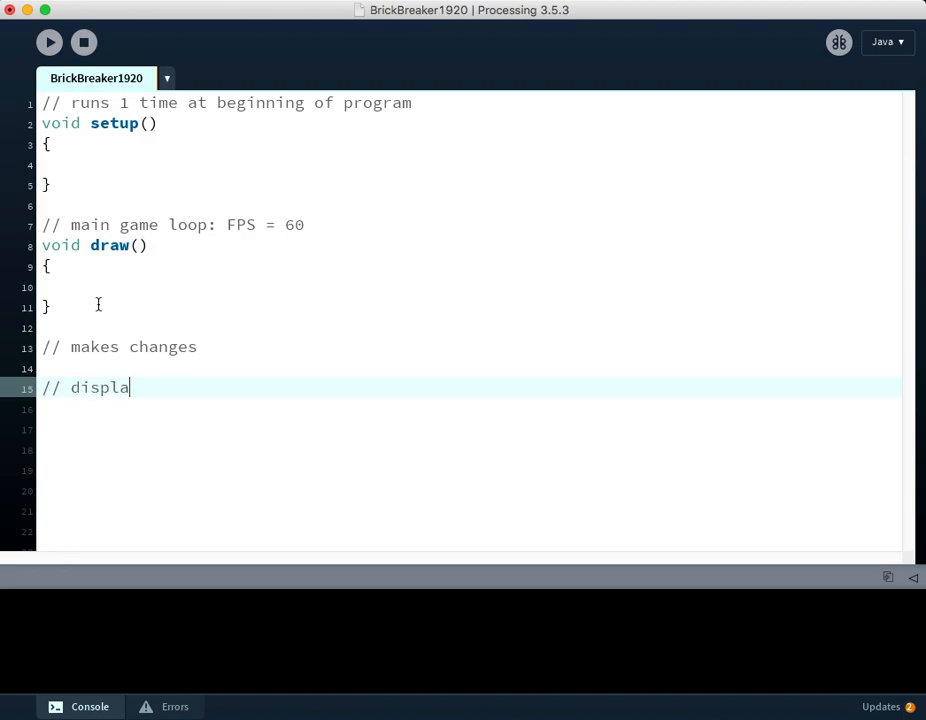
type("y stuff to the screen")
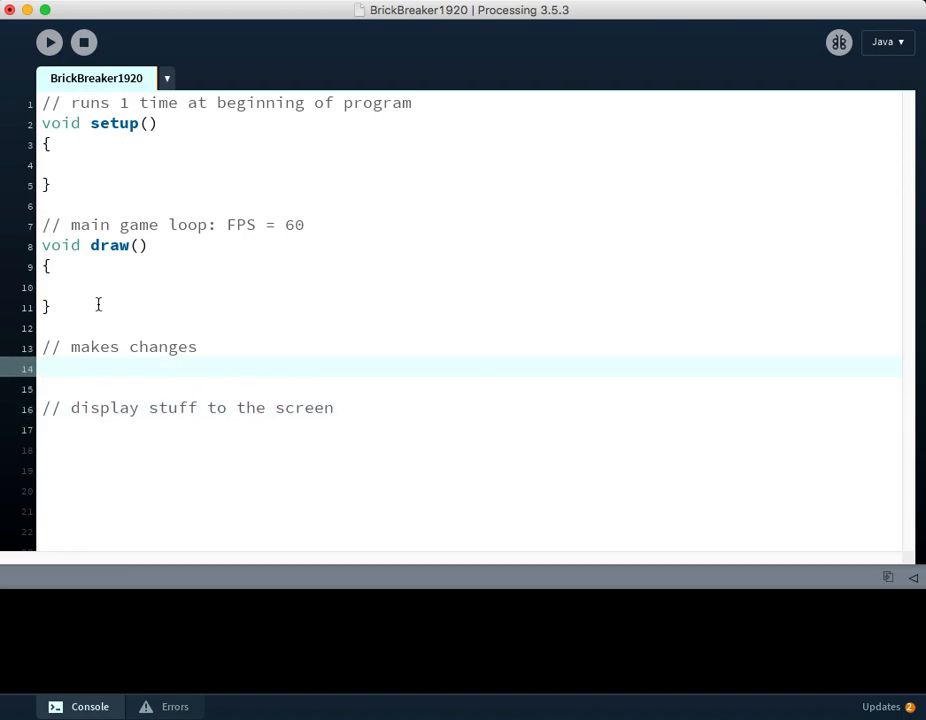
Add empty void update() and void display() functions under those comments
type("void update(")
type("}")
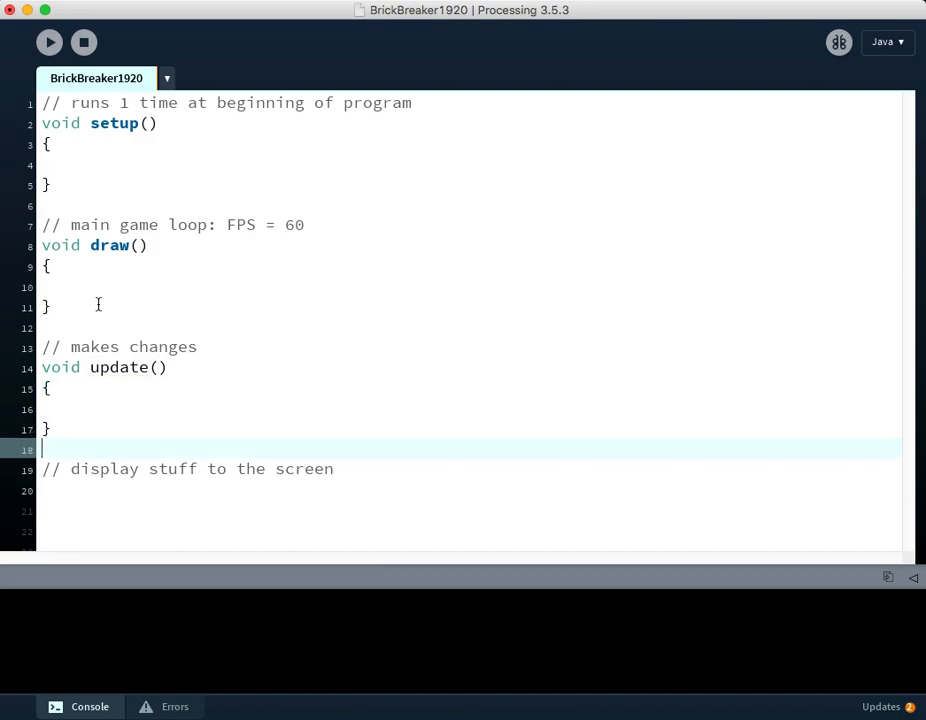
type("void")
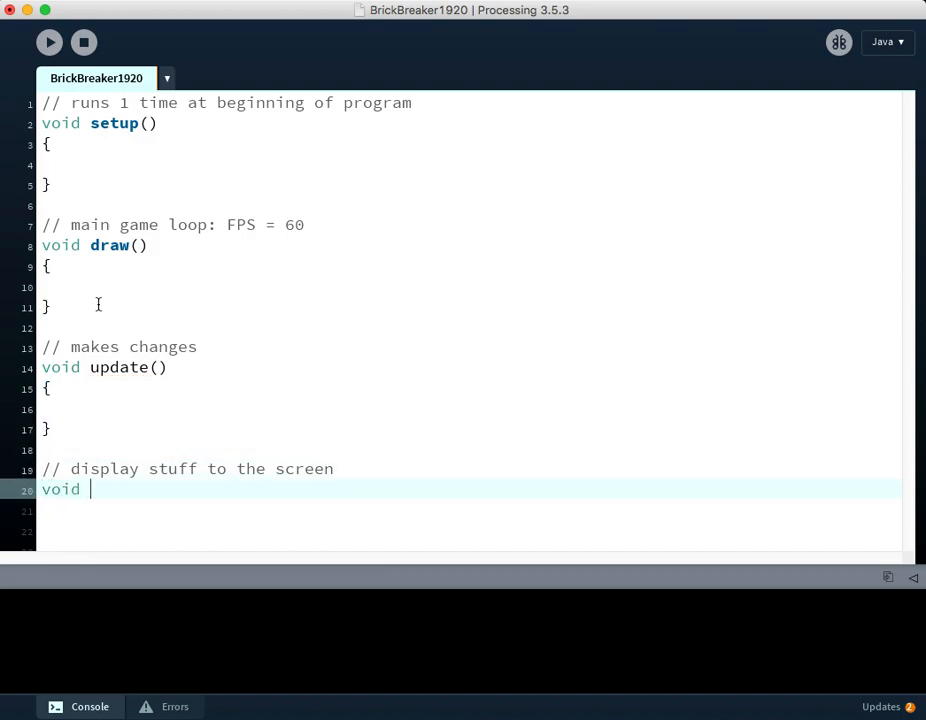
type("display(")
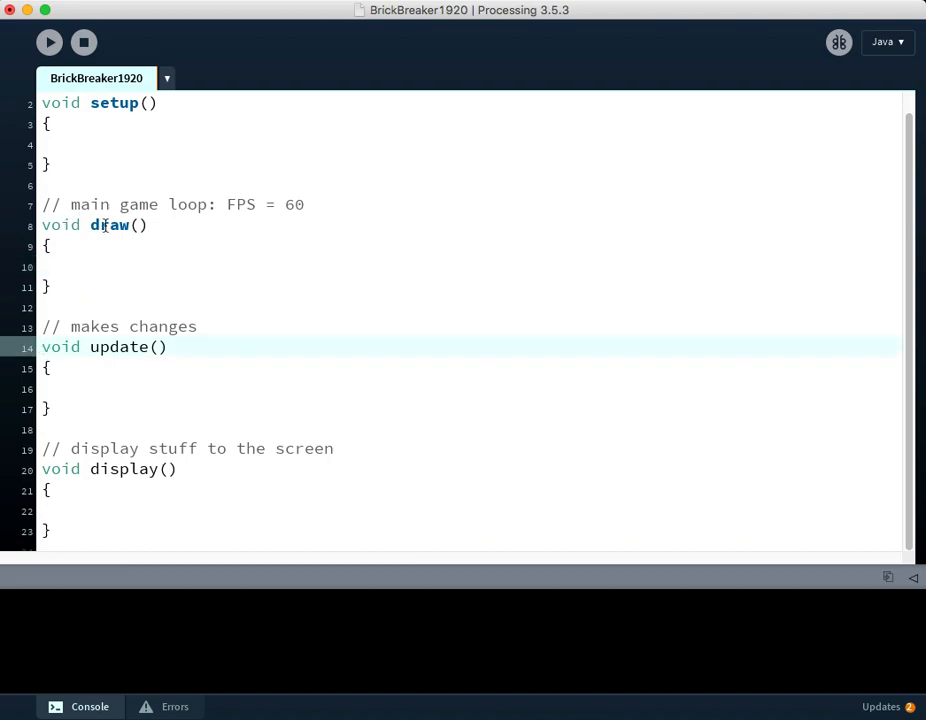
double_click(108, 224)
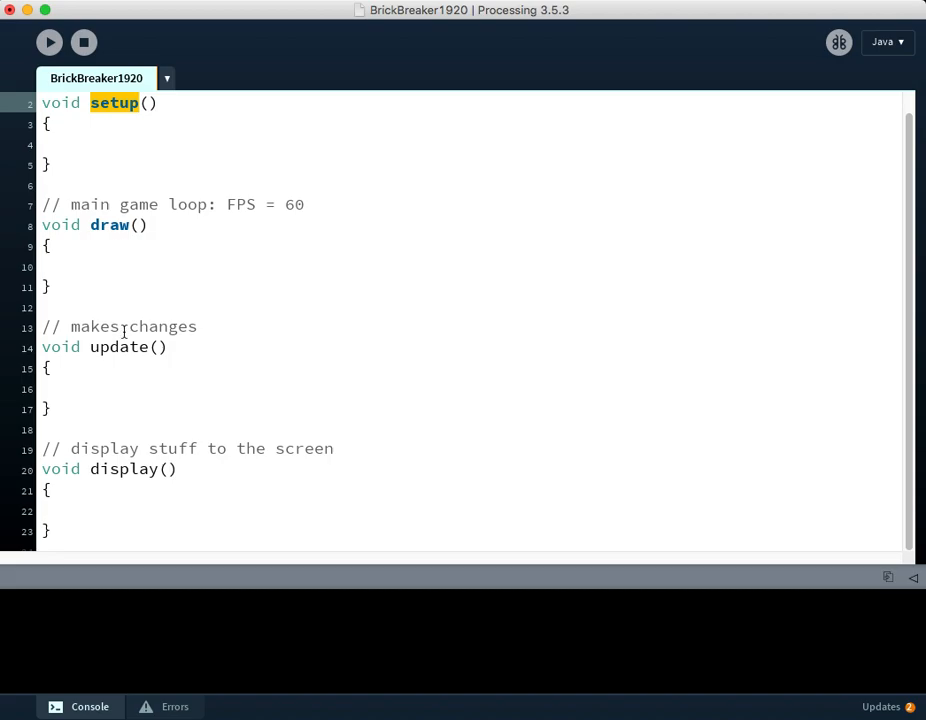
double_click(118, 348)
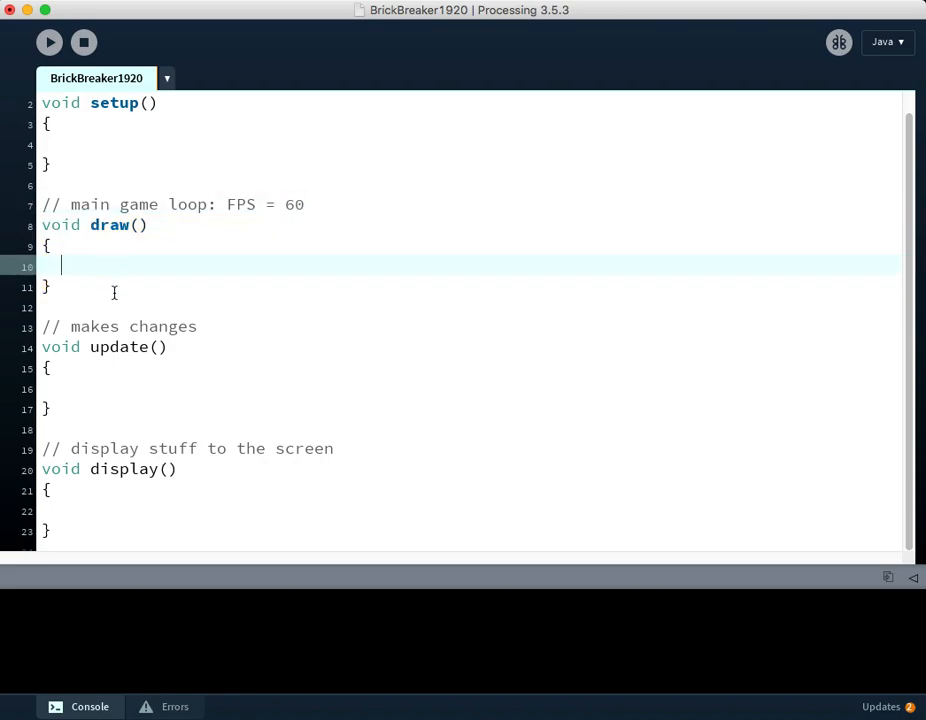
mouse_move(122, 300)
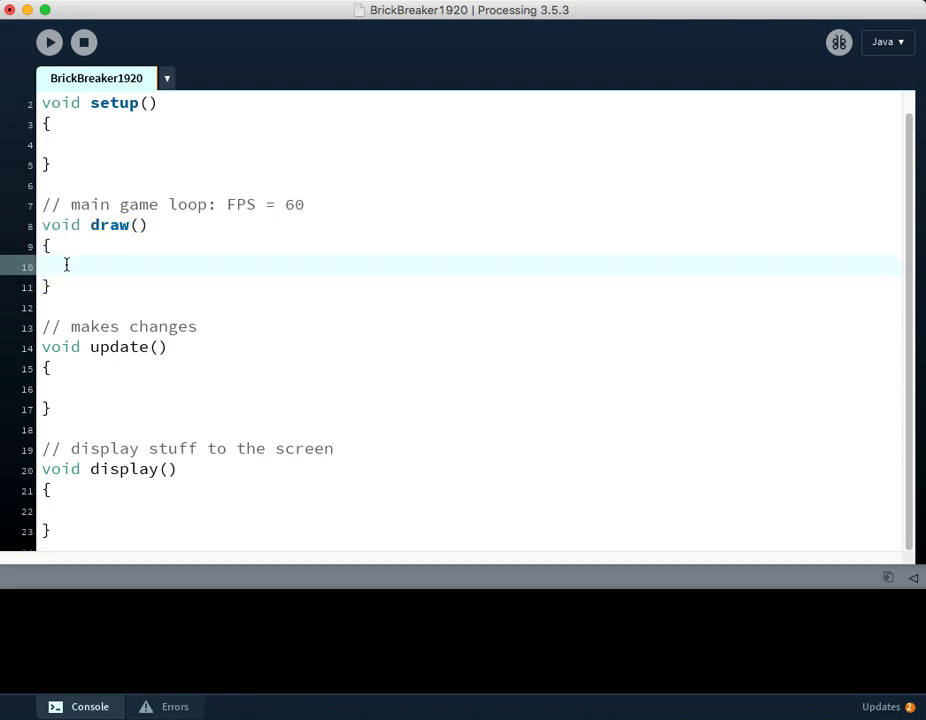
Call update(); as the first line inside draw()
type("update")
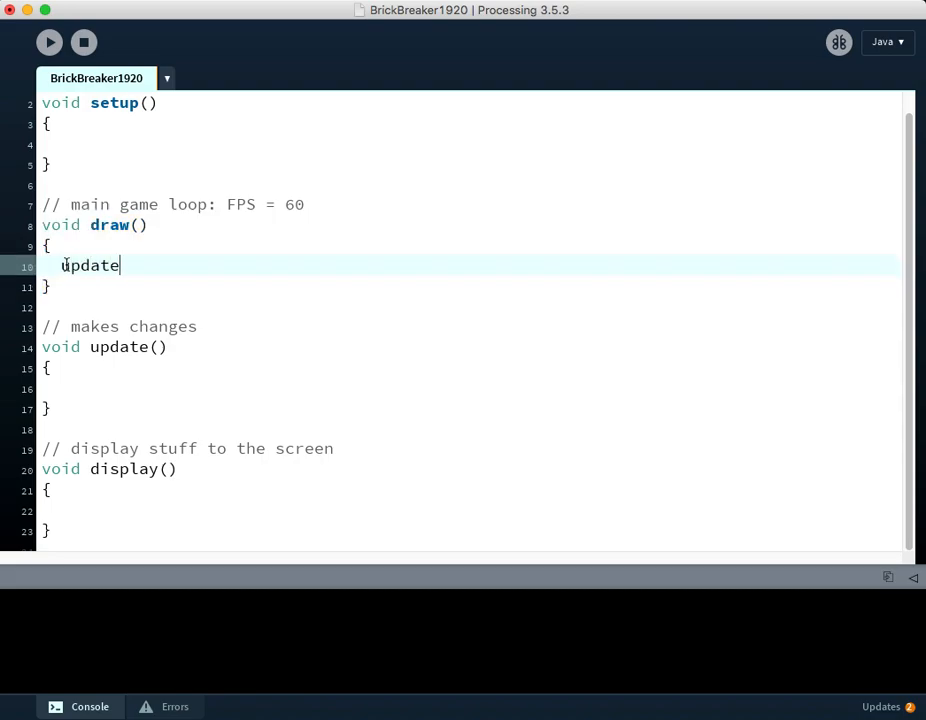
type("();")
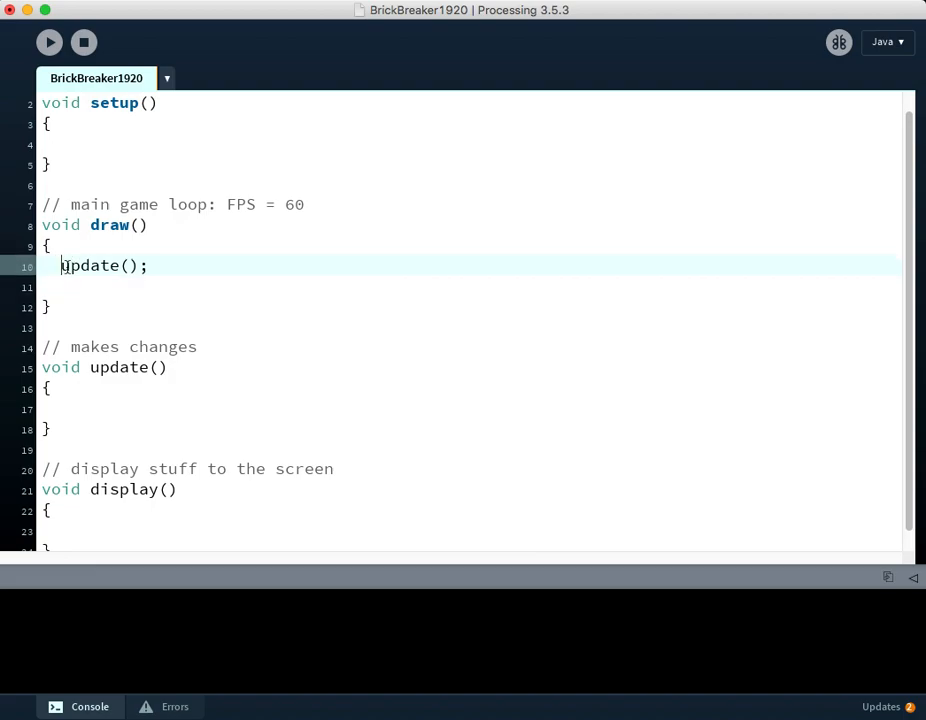
double_click(104, 264)
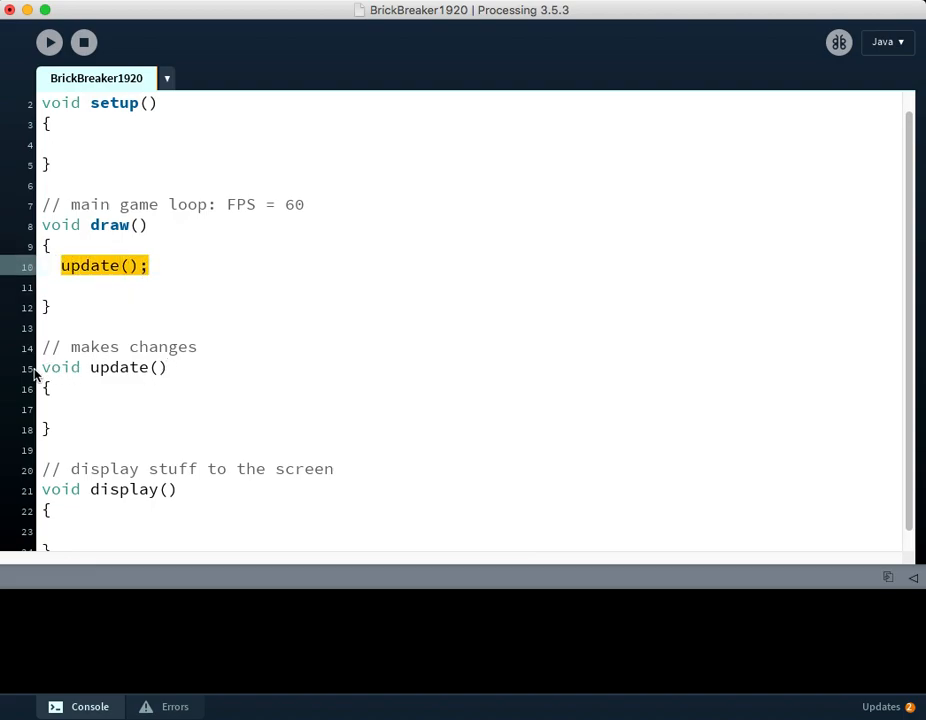
Call display(); on the line below update() inside draw()
left_click(64, 408)
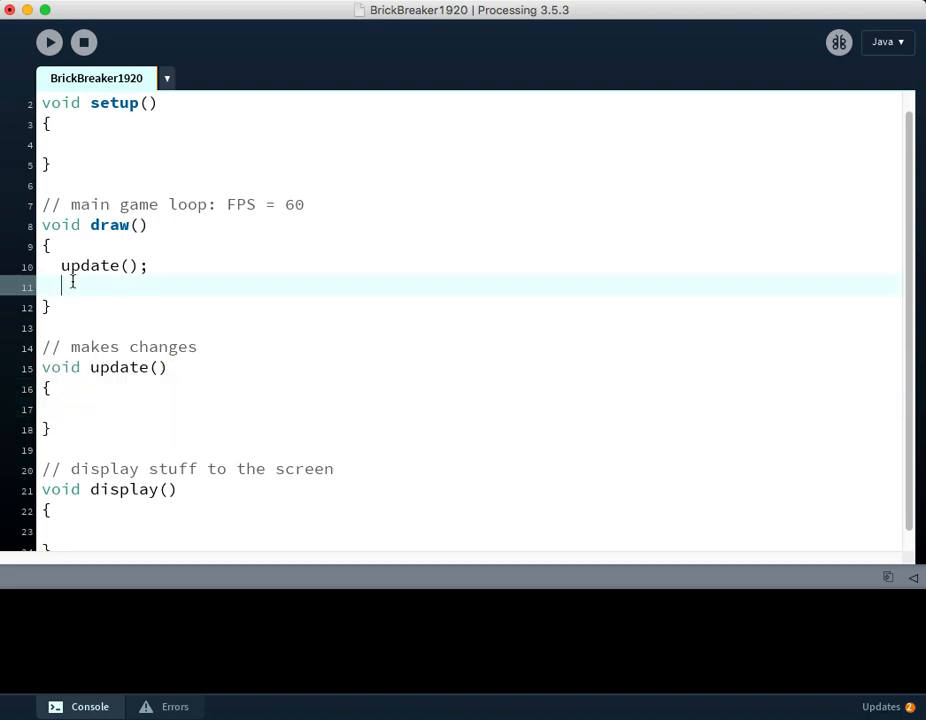
type("display")
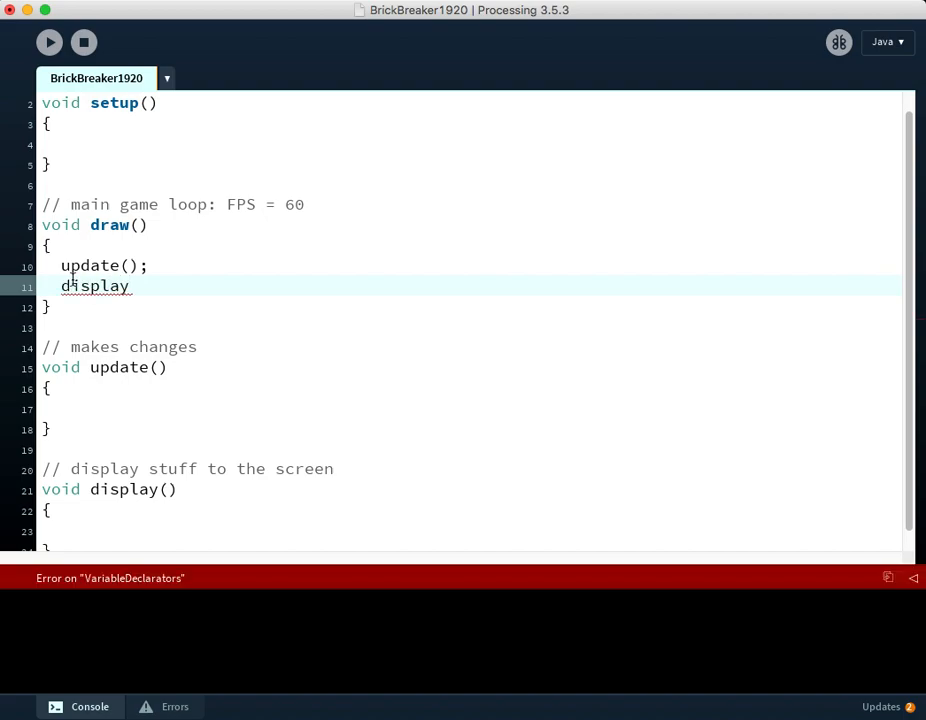
type("();")
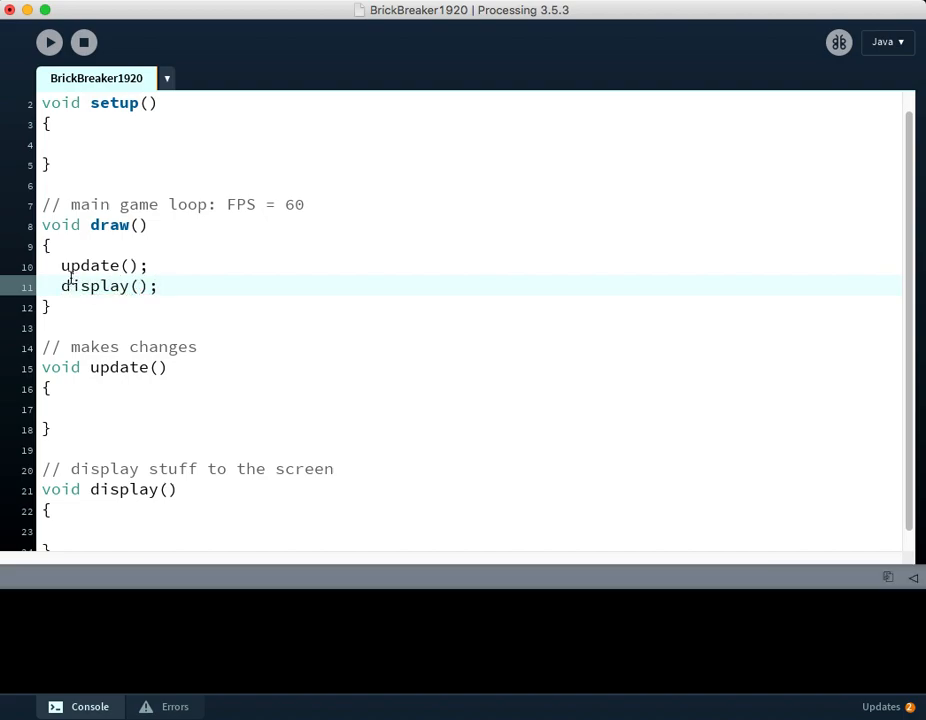